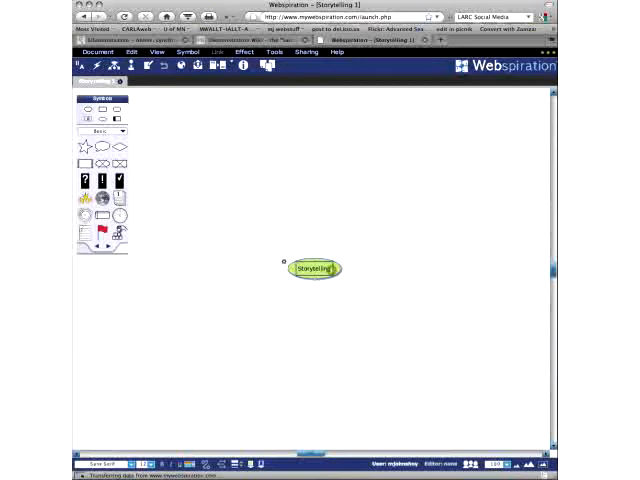
pyautogui.moveTo(331, 317)
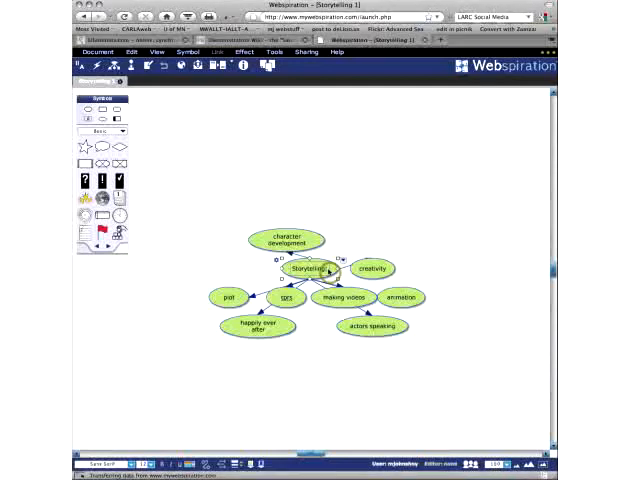
# Step: Place happy ever after under Traditional storytelling and move character development beside tprs
pyautogui.click(304, 268)
pyautogui.write('Traditional storytelling')
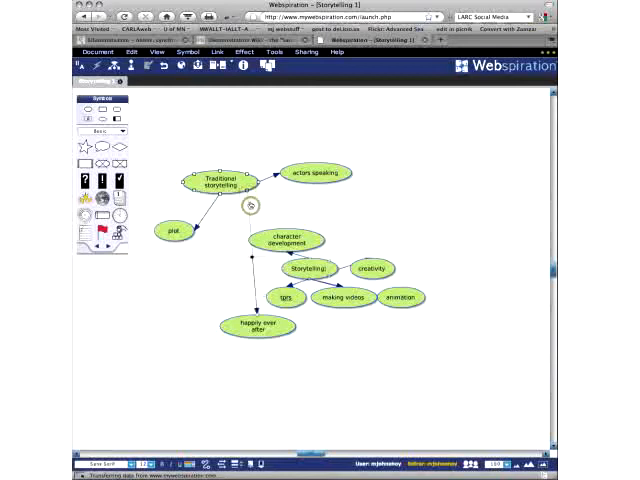
pyautogui.moveTo(258, 325); pyautogui.dragTo(250, 215)
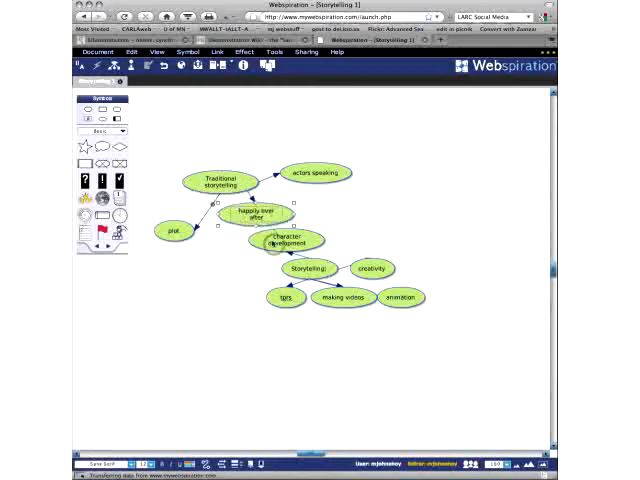
pyautogui.moveTo(285, 240); pyautogui.dragTo(230, 287)
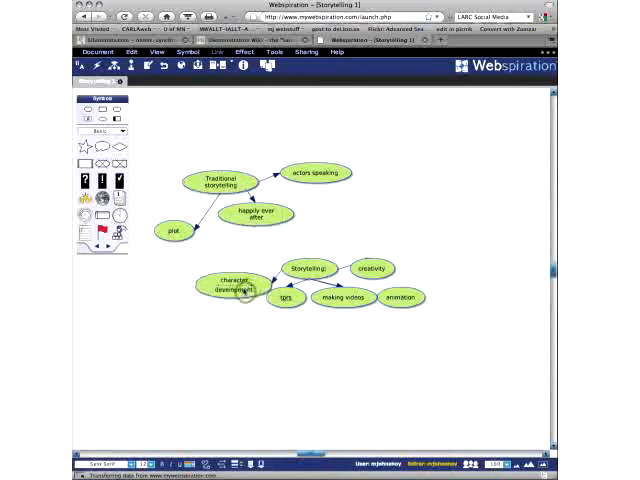
pyautogui.click(228, 290)
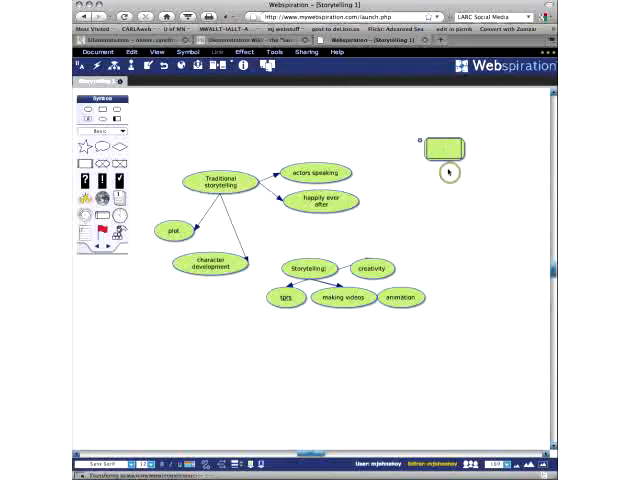
# Step: Type 'language' into the new idea to begin the language class stories label
pyautogui.write('language class')
pyautogui.write('myths')
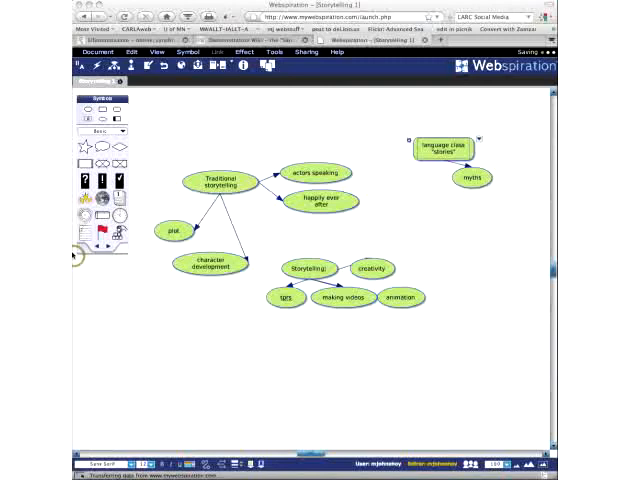
pyautogui.moveTo(120, 285)
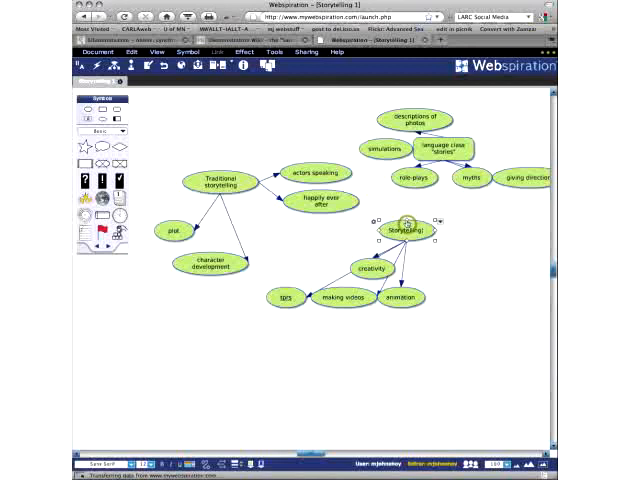
pyautogui.click(412, 119)
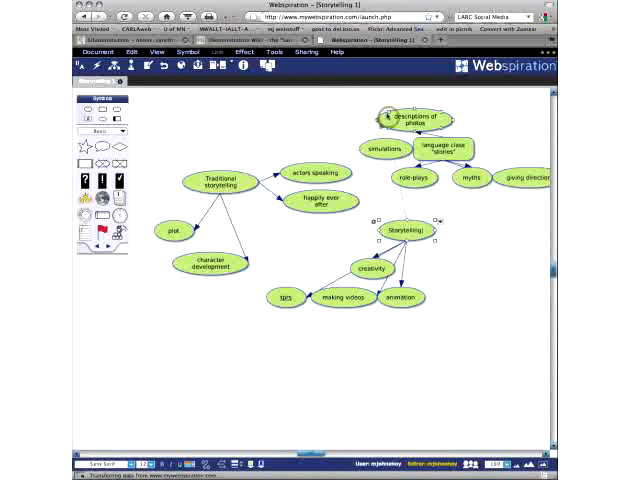